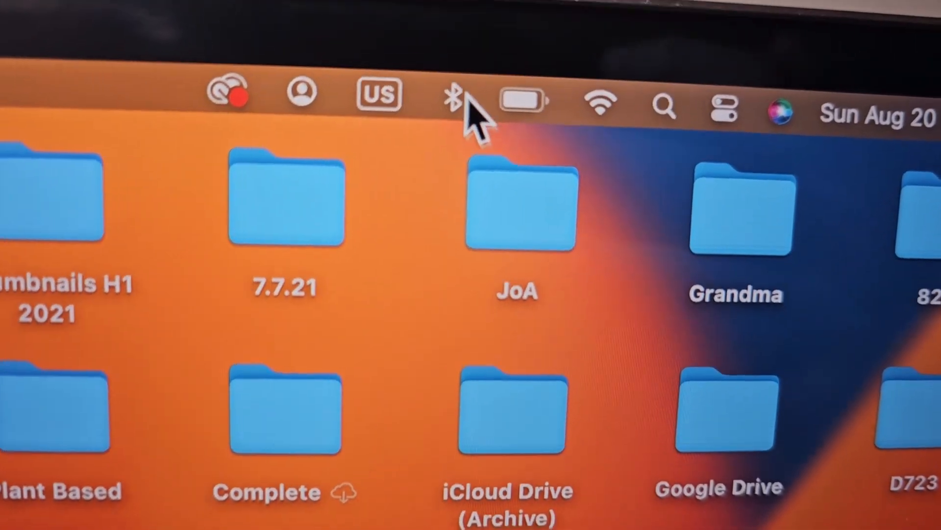
- Show the Bluetooth menu from the menu bar with its list of paired headphones and earbuds
{"action": "left_click", "coordinate": [455, 95]}
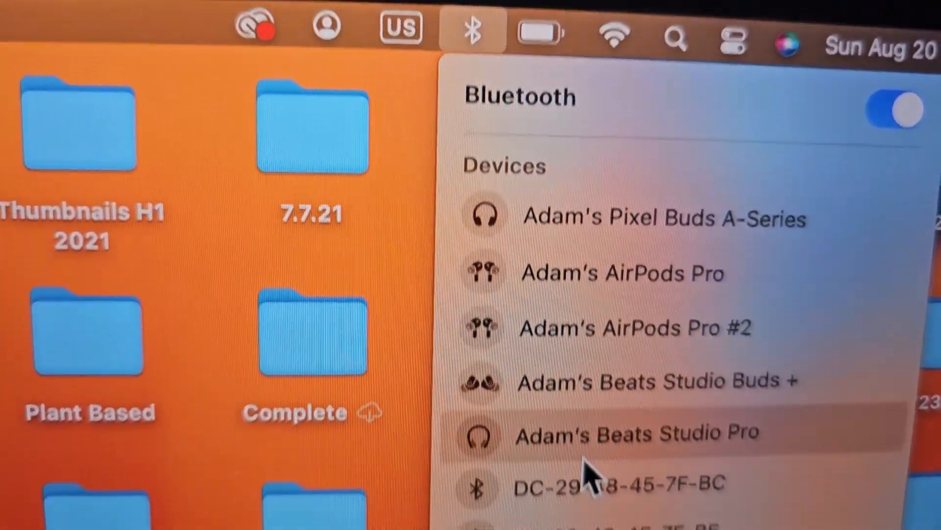